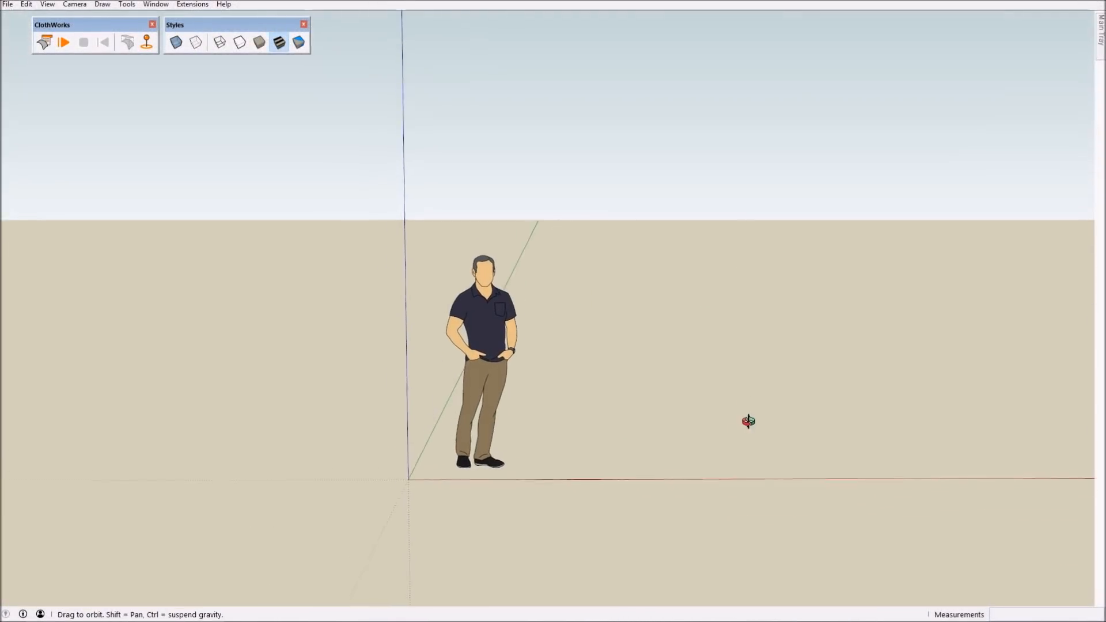
- Orbit to the upright blue panel and turn it into a ClothWorks cloth with Make Cloth
left_click_drag(693, 219, 876, 445)
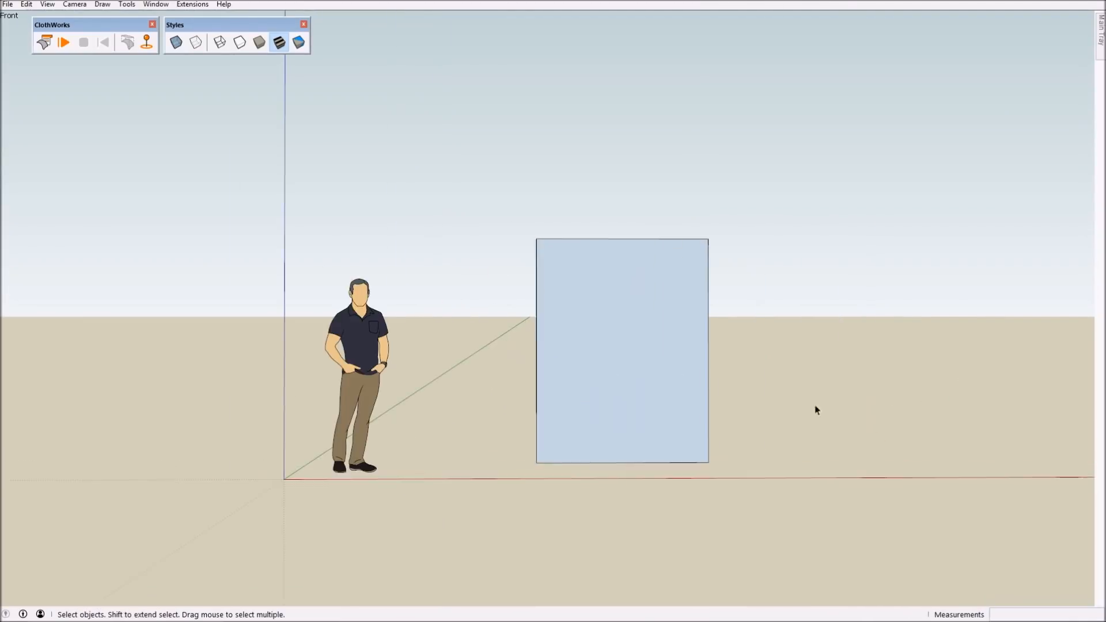
right_click(621, 351)
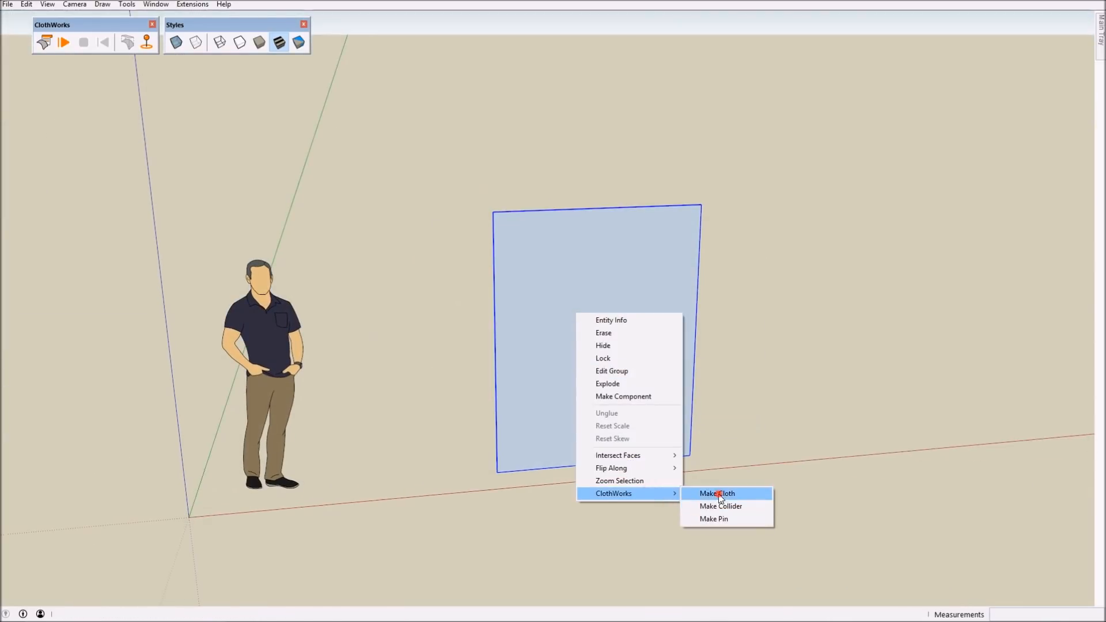
left_click(717, 492)
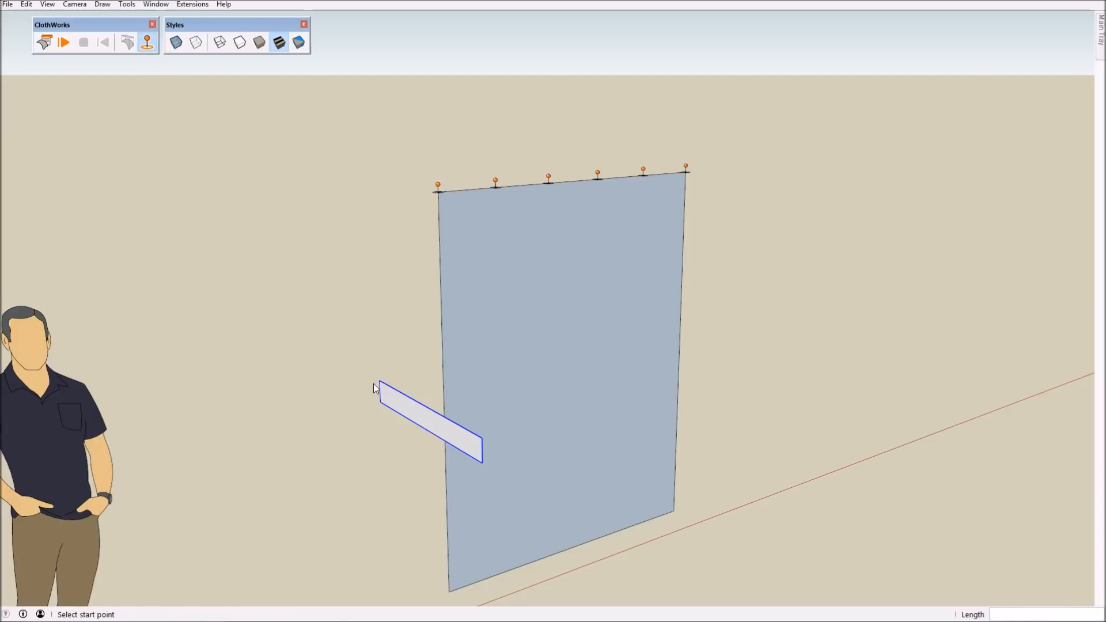
- Finish drawing the narrow tie-back strip across the front of the curtain
left_click(379, 402)
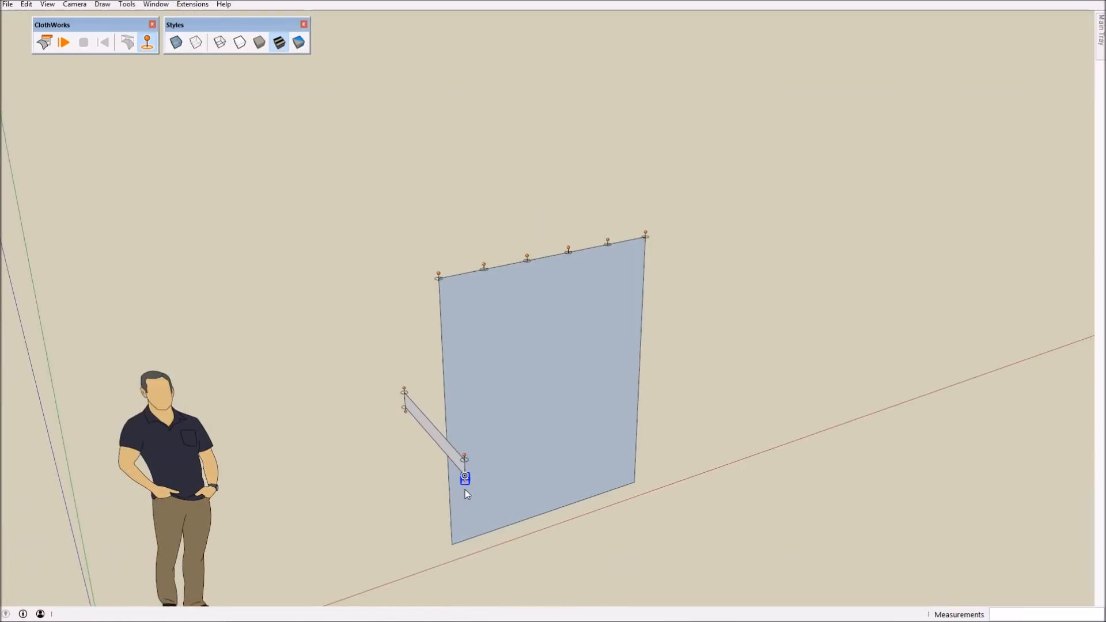
- Rebuild both the curtain and tie-back strip with a ClothWorks Smart Grid
right_click(464, 478)
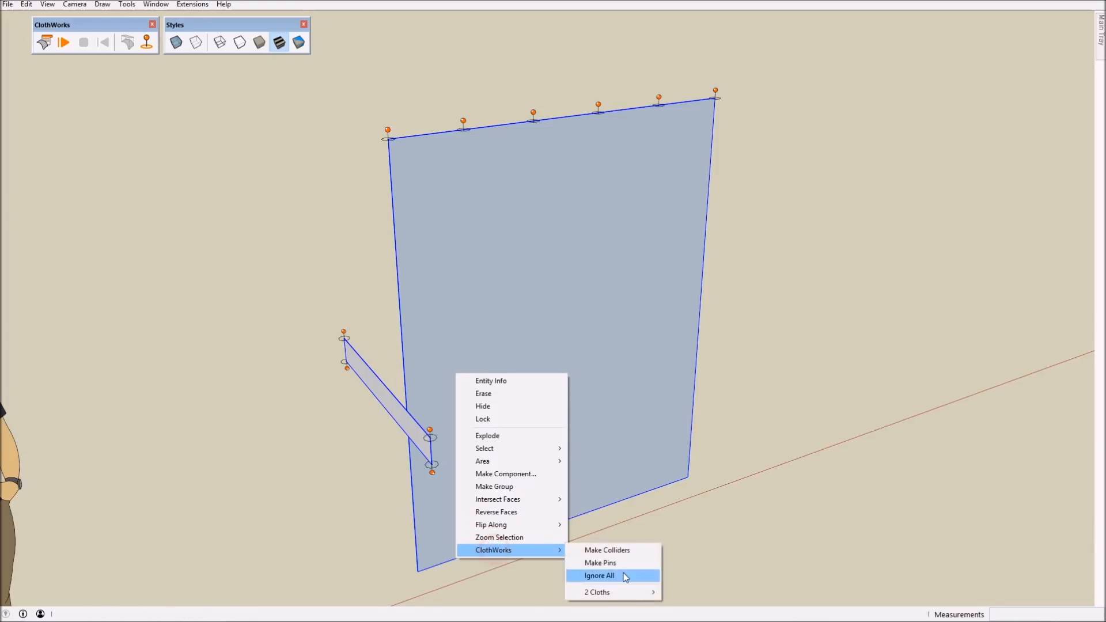
mouse_move(597, 592)
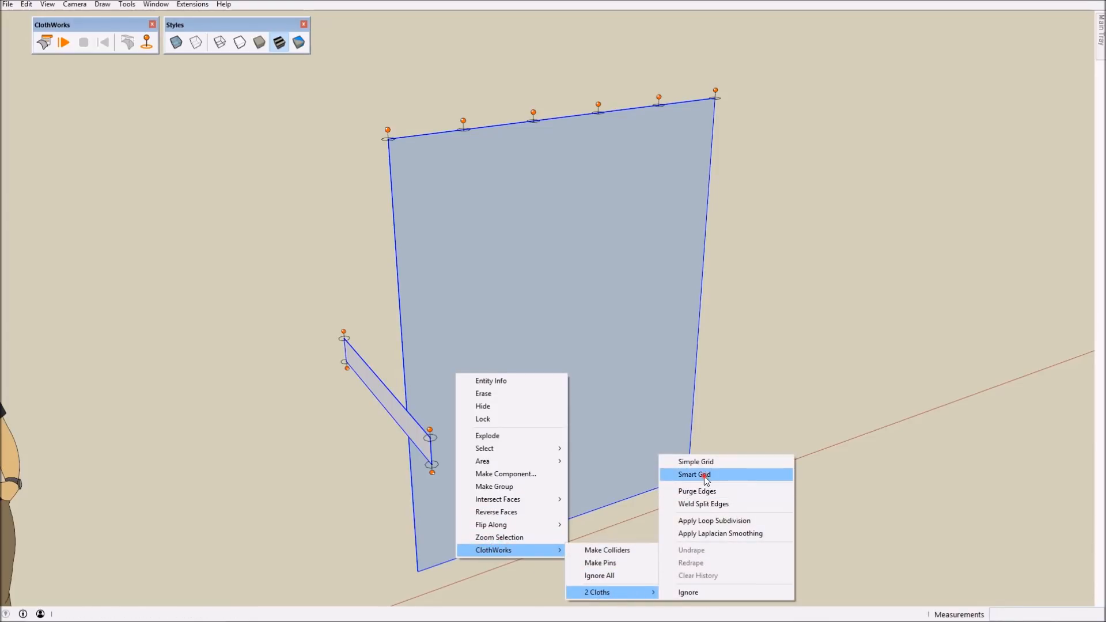
left_click(694, 474)
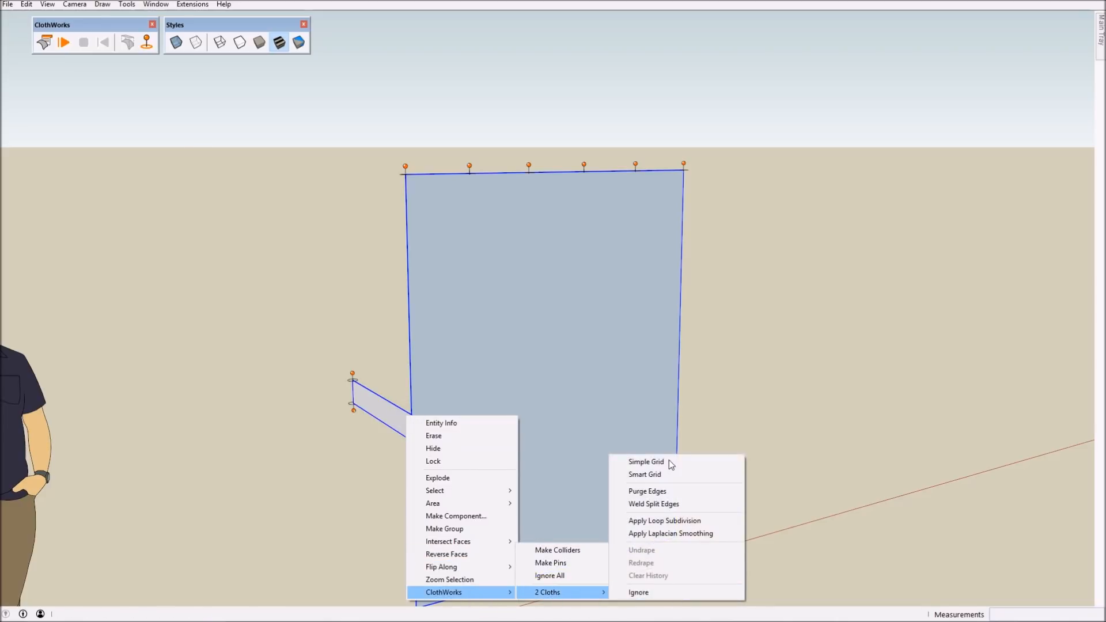
mouse_move(643, 474)
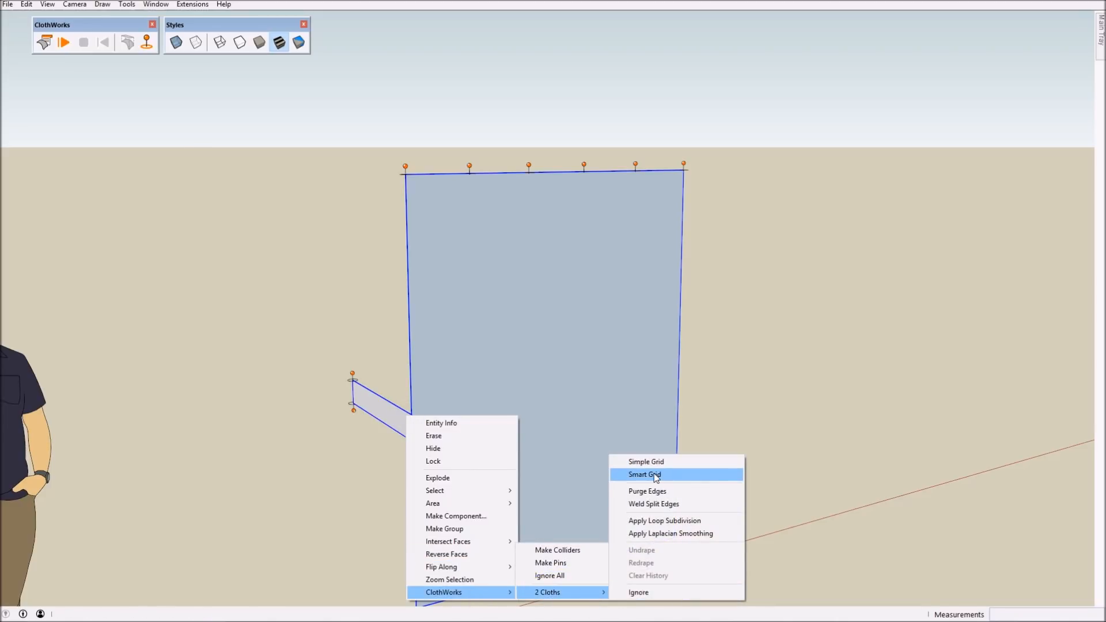
left_click(642, 473)
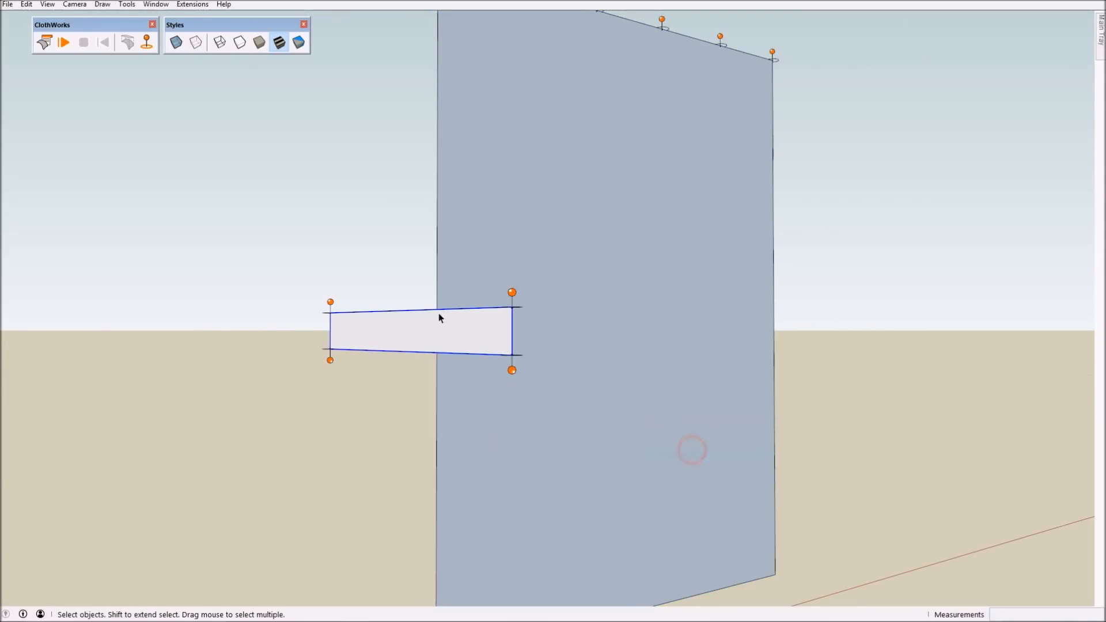
- Regenerate the tie-back strip's mesh as a grid with 4.00cm padding
right_click(439, 318)
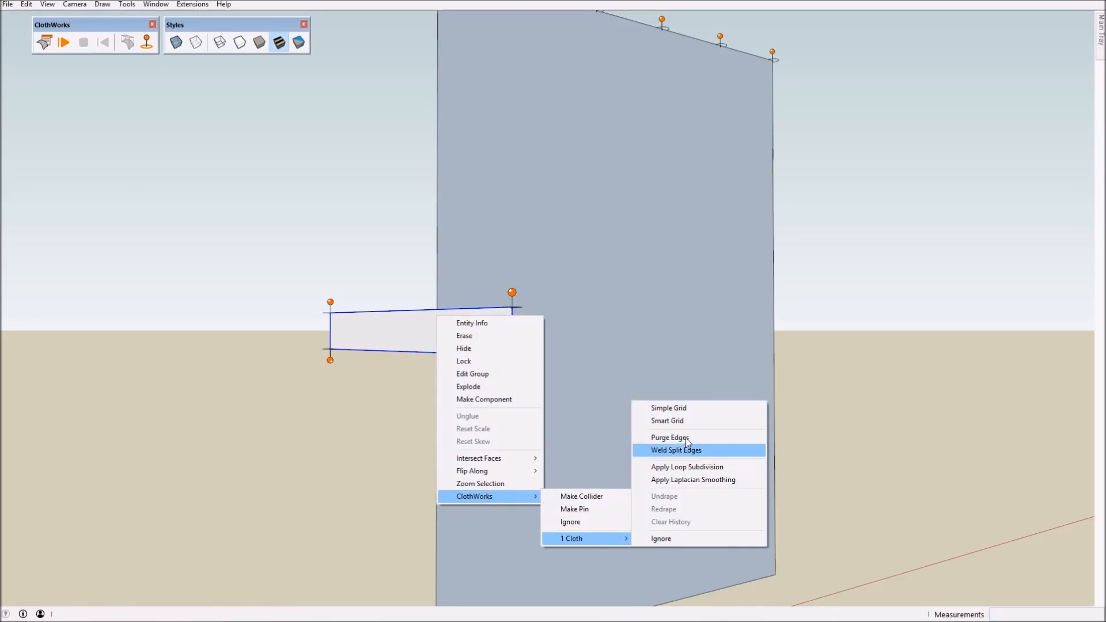
left_click(667, 408)
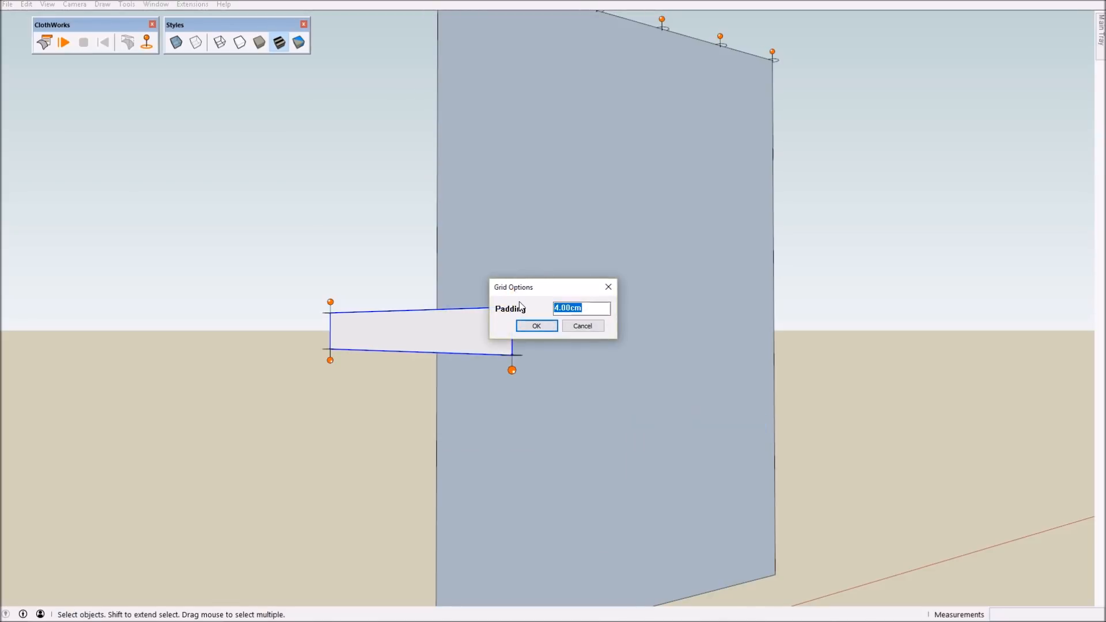
left_click(535, 325)
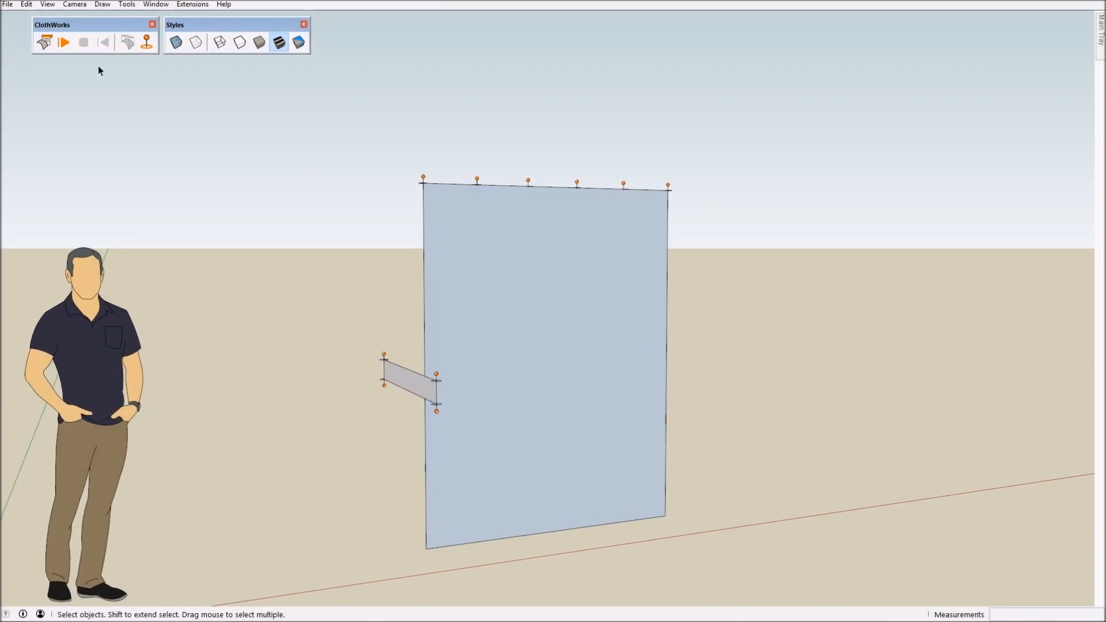
- In the ClothWorks cloth settings, raise the strip's shear to 1 and increase its bend stiffness
left_click(45, 42)
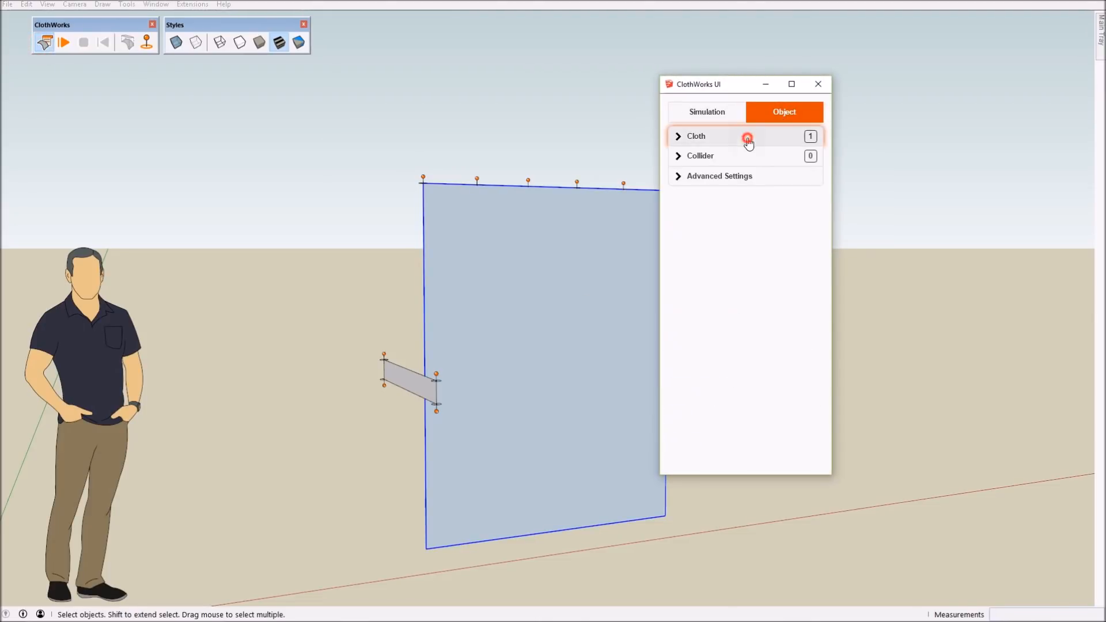
left_click(696, 136)
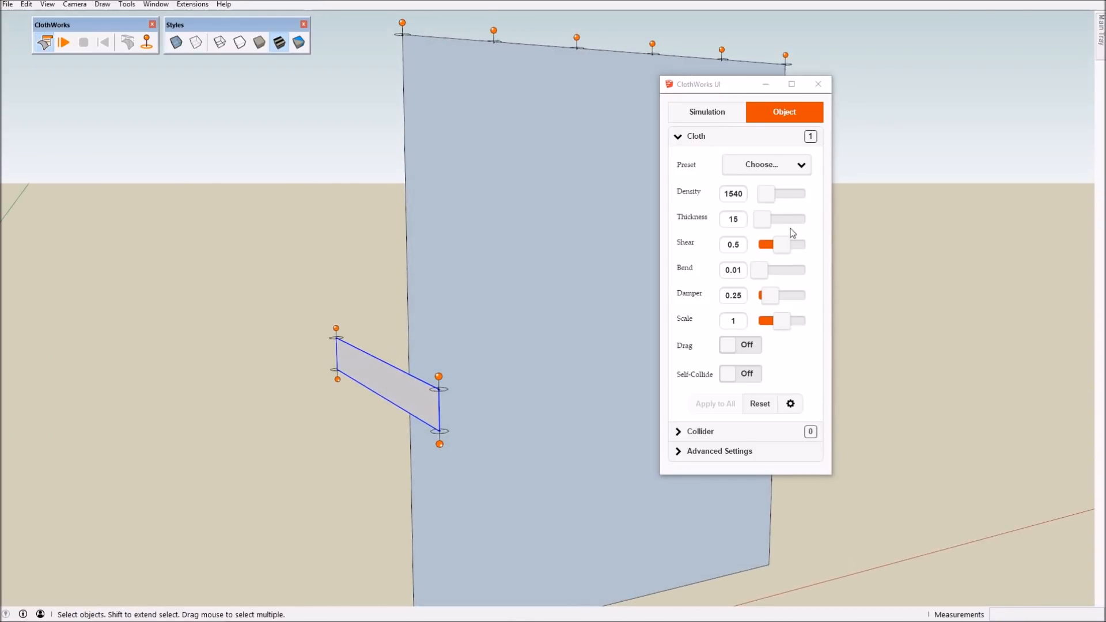
left_click_drag(779, 244, 808, 245)
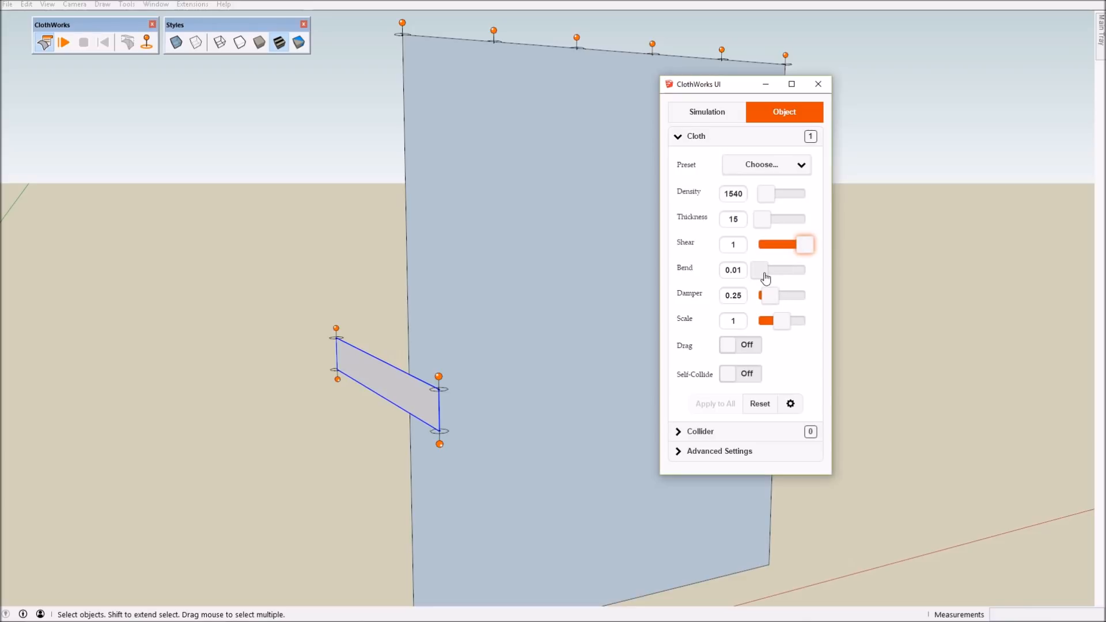
left_click_drag(764, 270, 808, 271)
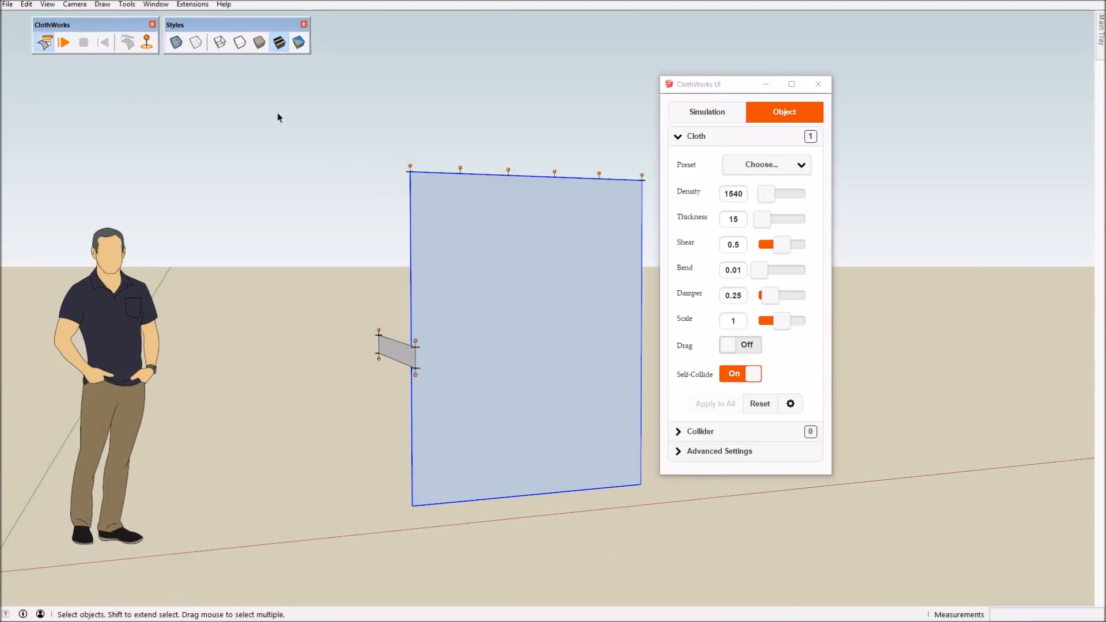
mouse_move(63, 44)
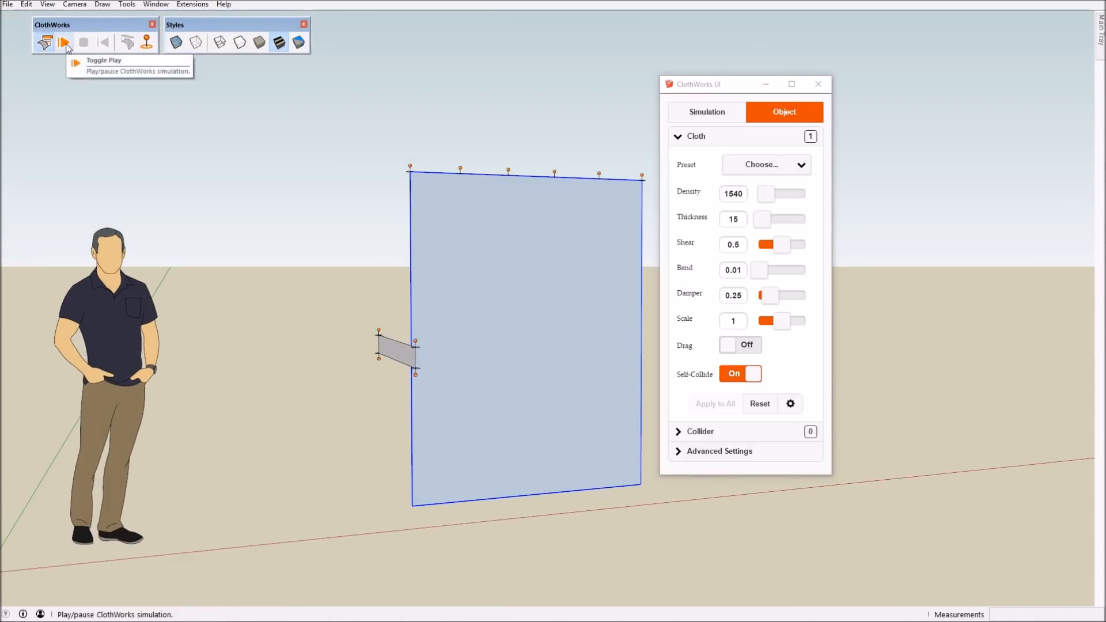
- Start the ClothWorks simulation so the curtain begins draping between the pins
left_click(62, 42)
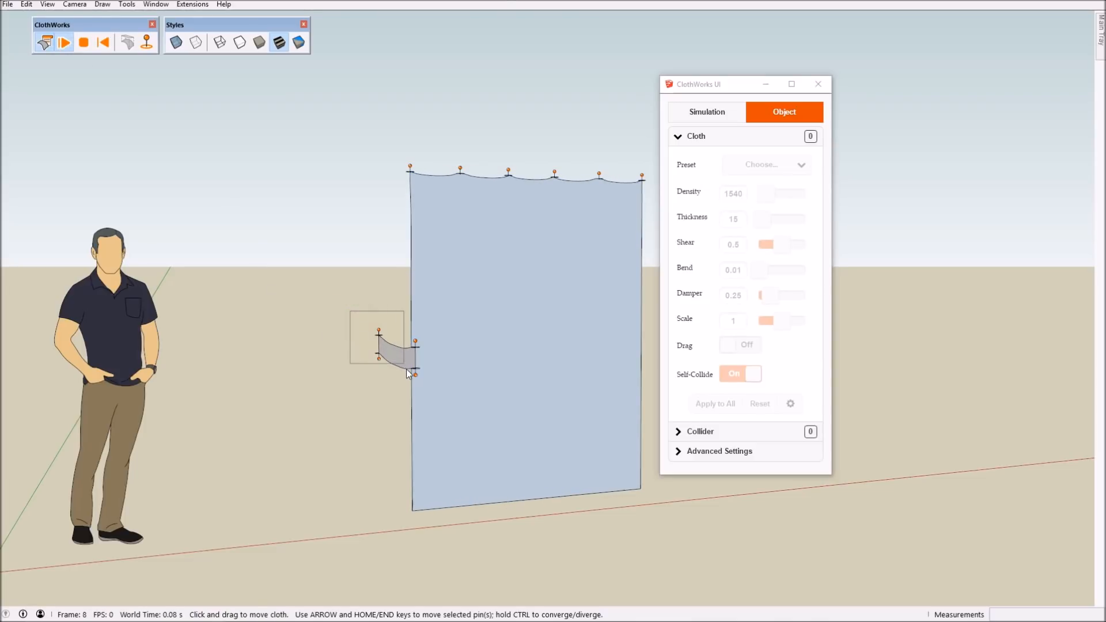
left_click(63, 42)
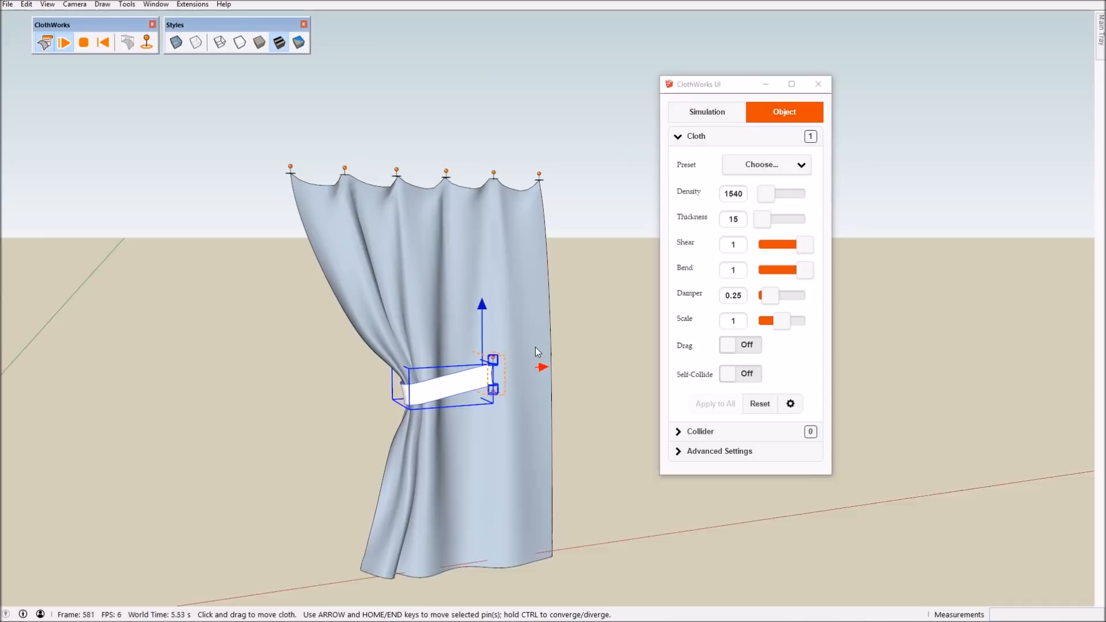
- Stop the ClothWorks simulation, keeping the curtain's draped folds
left_click(83, 42)
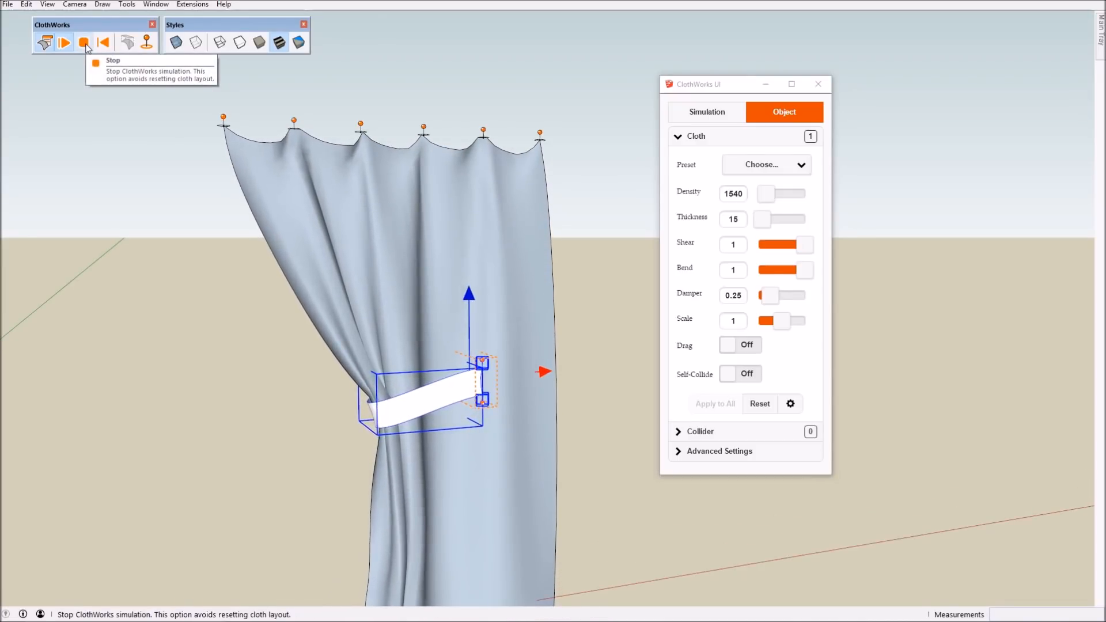
left_click(83, 42)
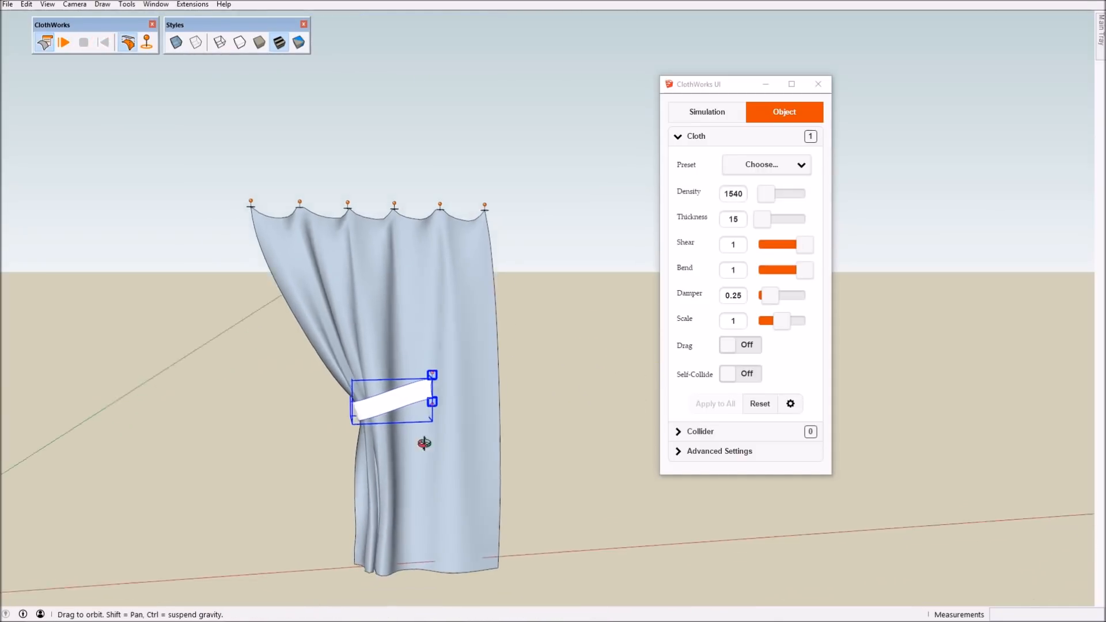
- Resume the ClothWorks simulation so the curtain re-drapes against the tie-back strip
left_click(63, 42)
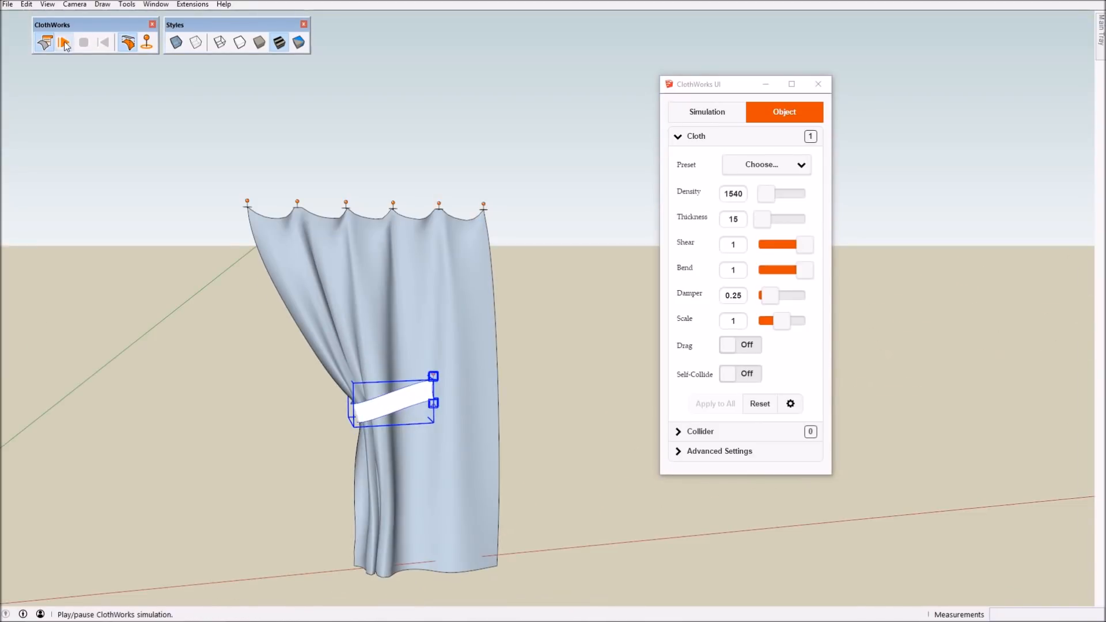
left_click(63, 42)
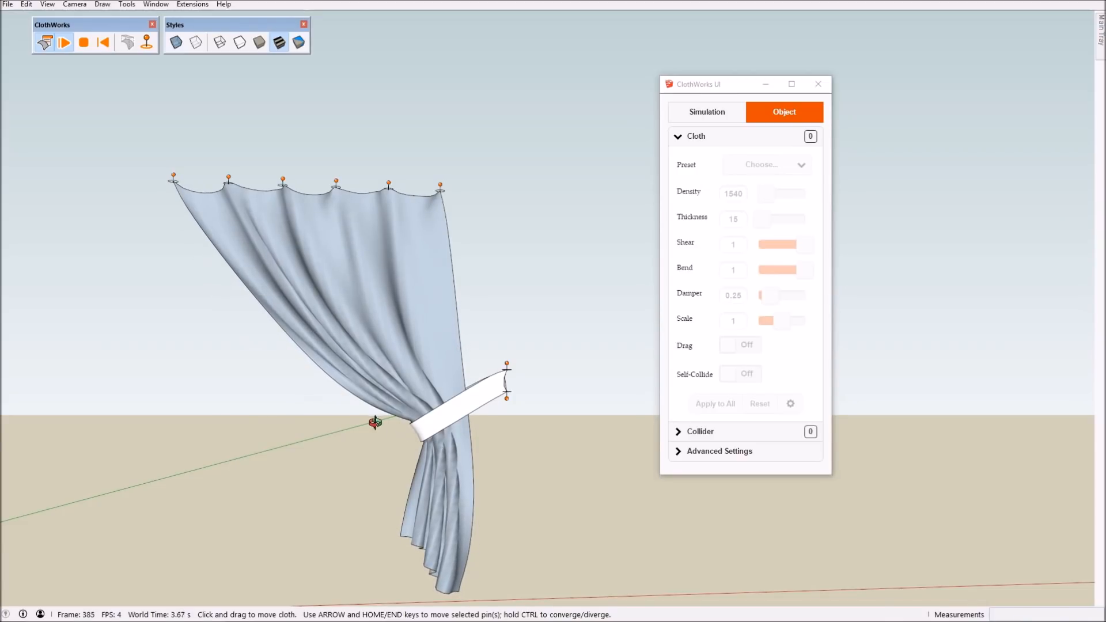
- Select the curtain and set its bend stiffness to 0.01
left_click(740, 374)
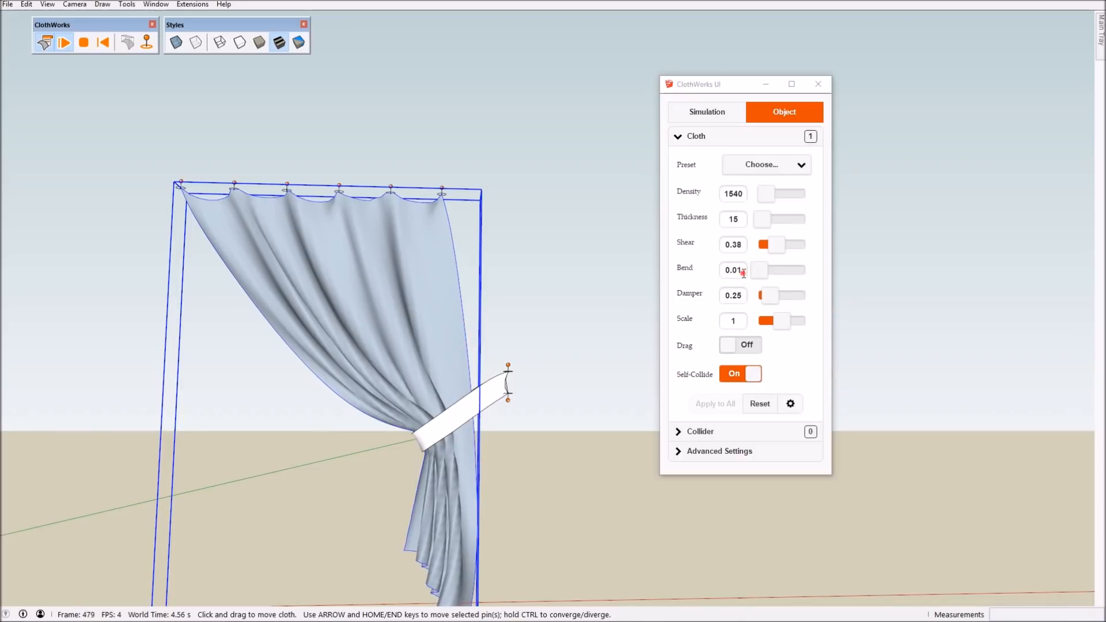
left_click(760, 271)
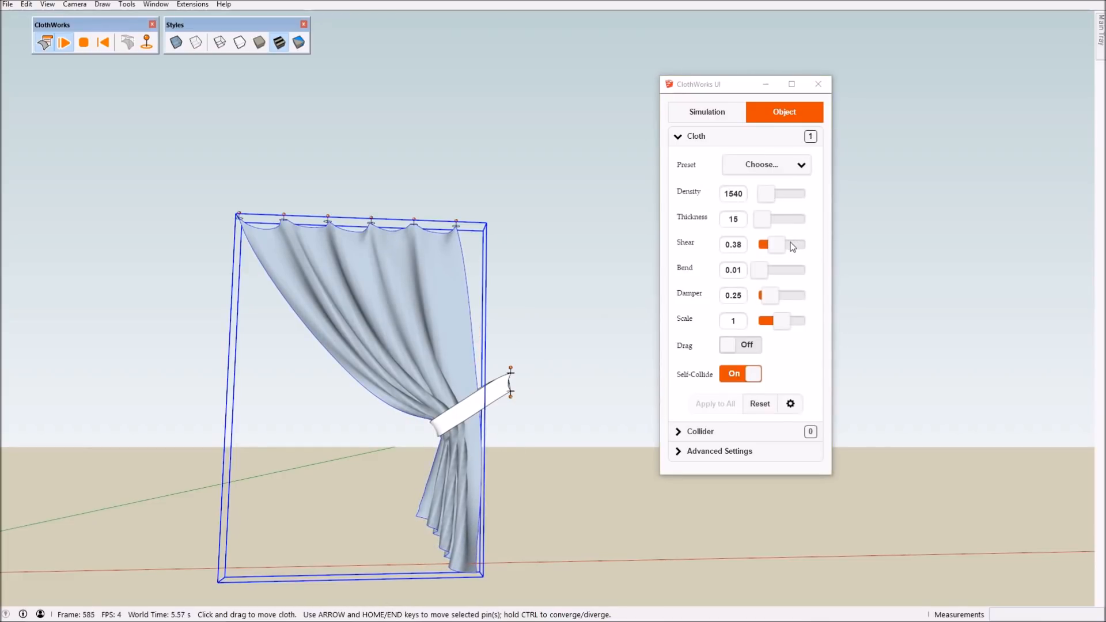
- Loop-subdivide both cloths, then apply Laplacian smoothing with 2 iterations
left_click(101, 42)
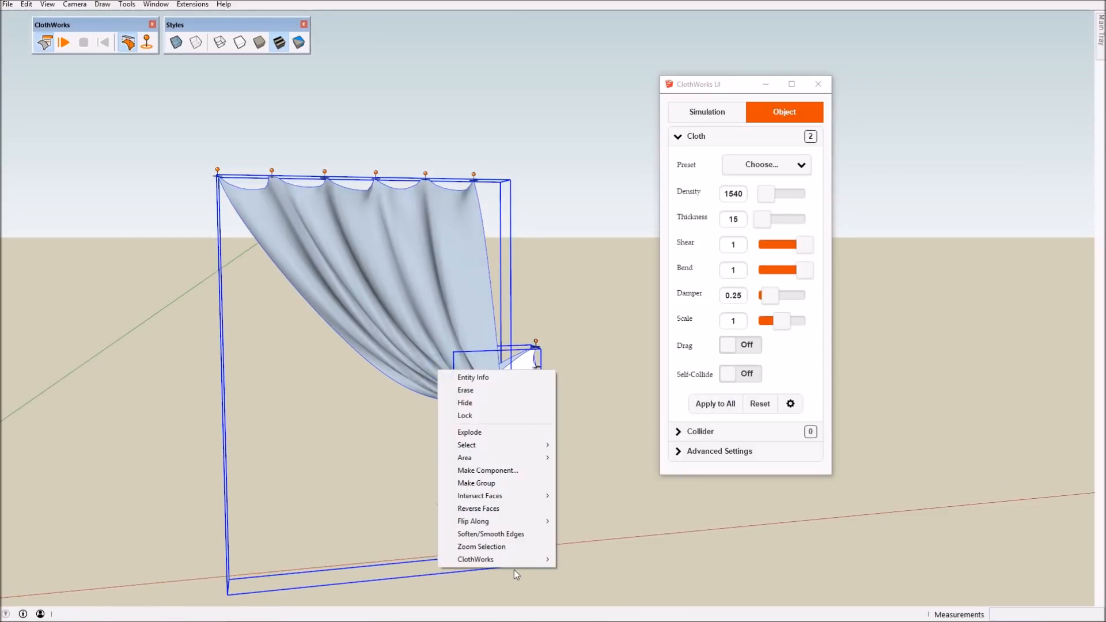
mouse_move(476, 559)
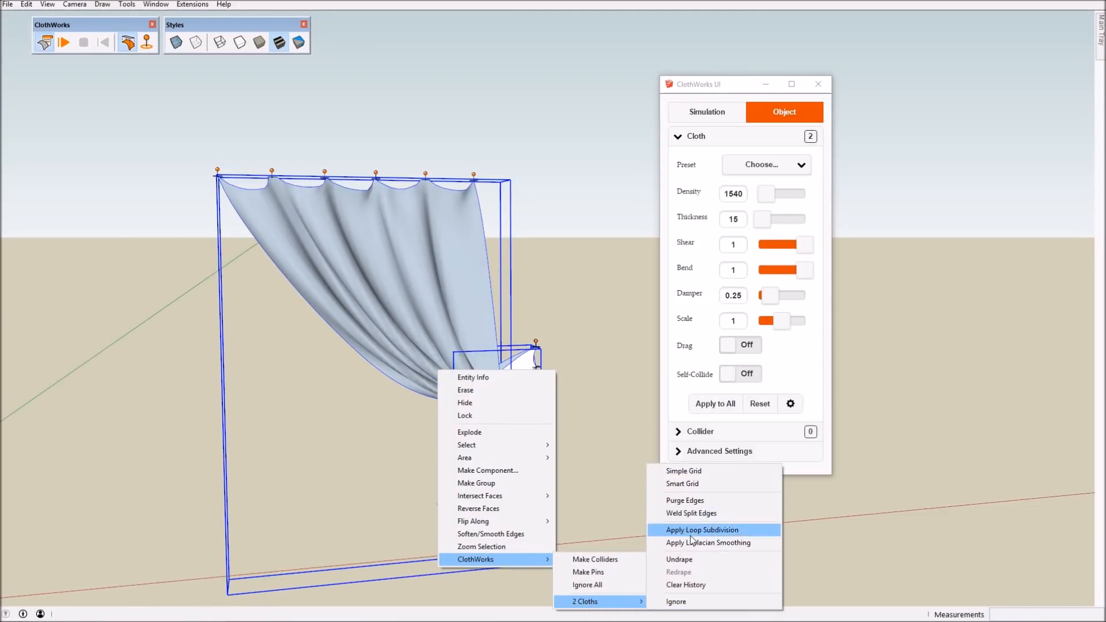
left_click(702, 530)
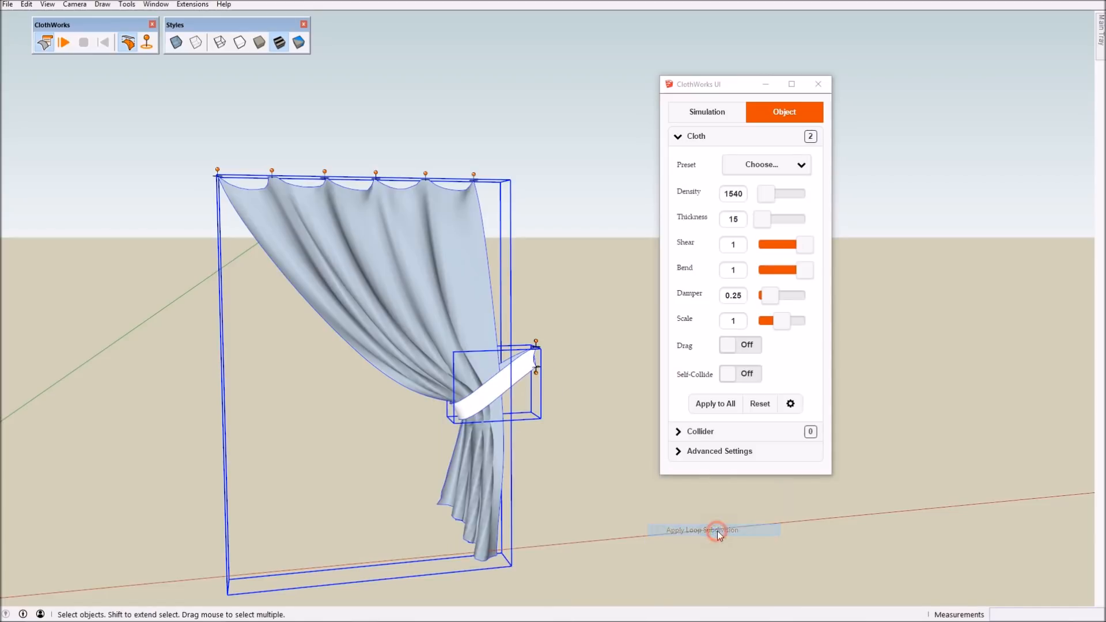
mouse_move(566, 279)
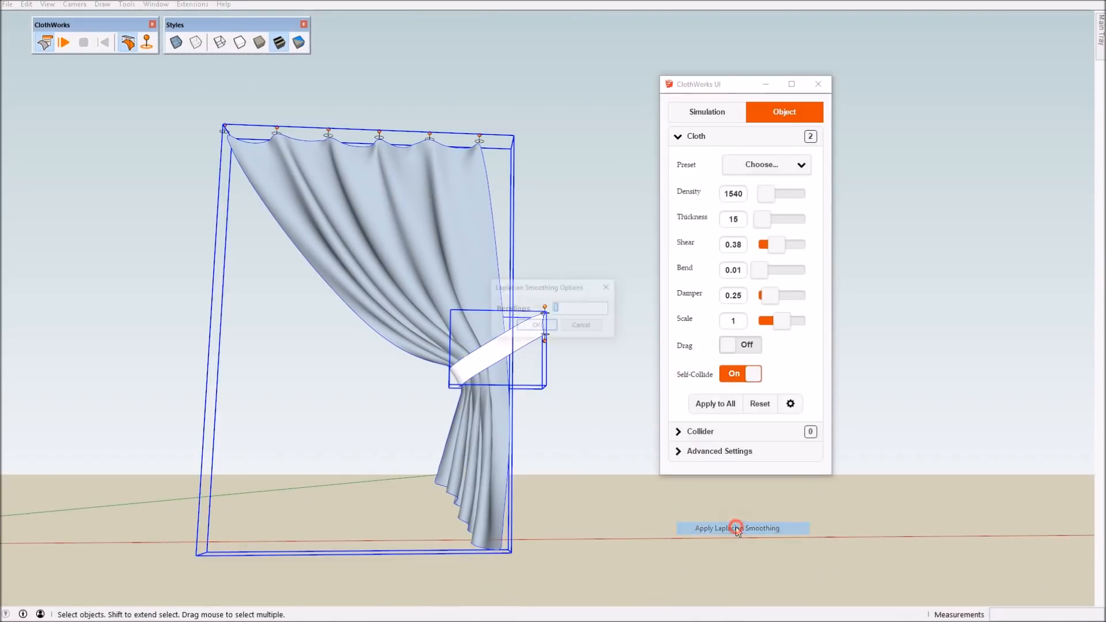
left_click(741, 528)
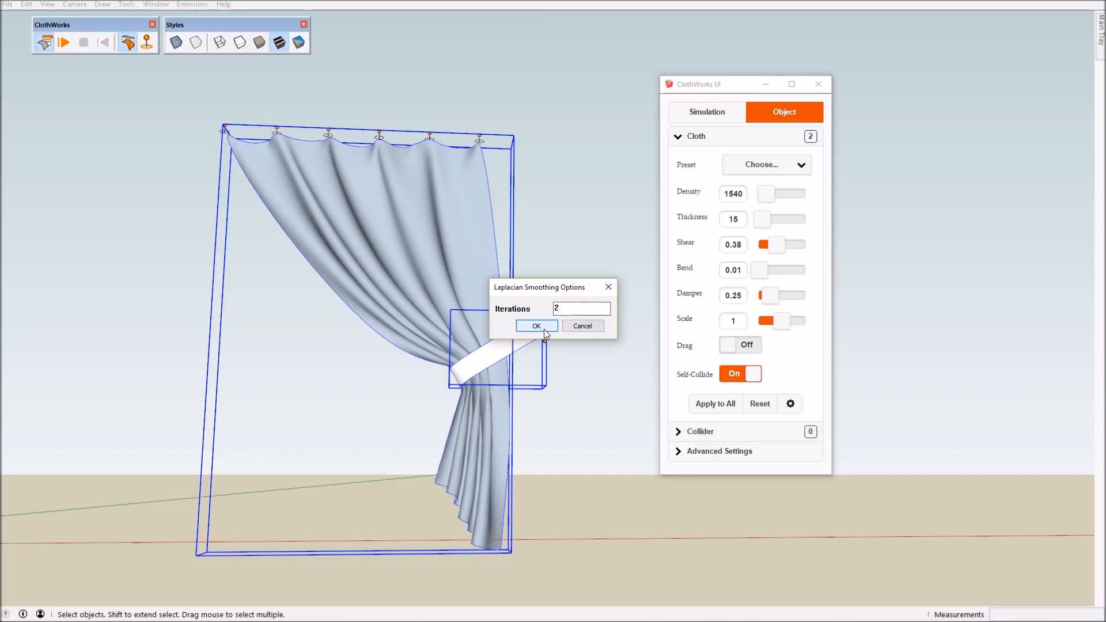
left_click(535, 326)
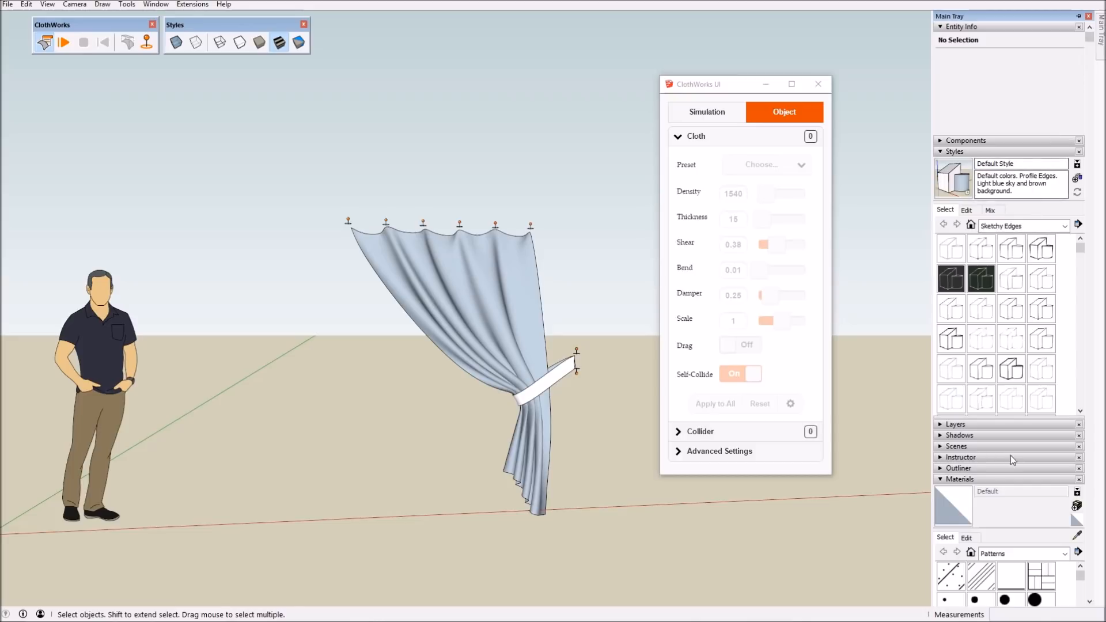
- Hide the ClothWorks Pins layer in the Layers tray
left_click(956, 423)
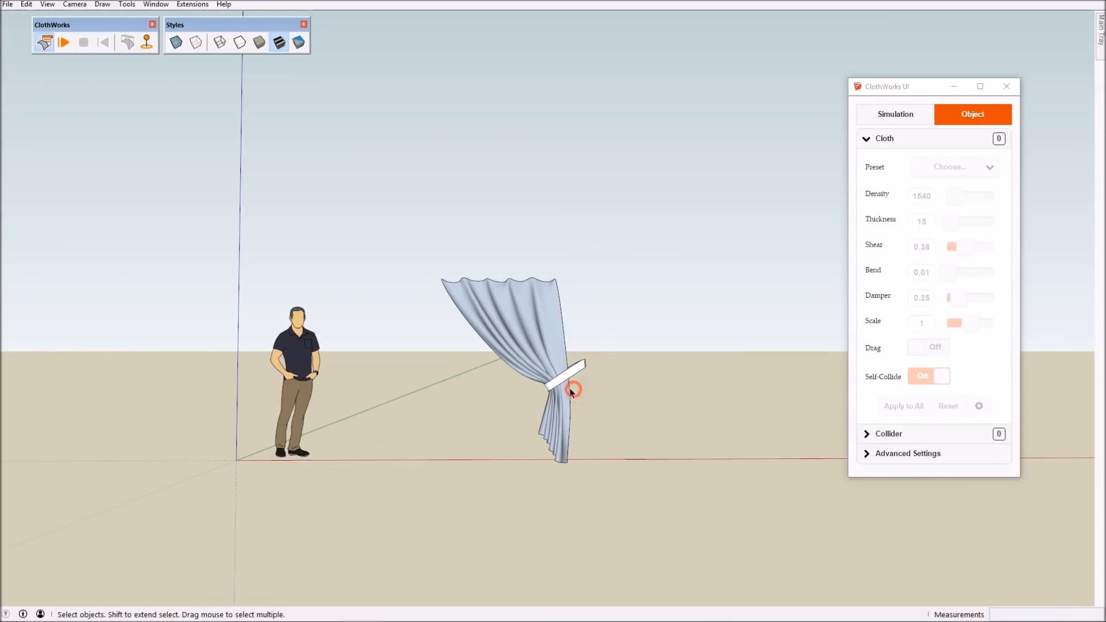
- Undrape the curtain and browse the materials library for the Honeycomb pattern
left_click(128, 41)
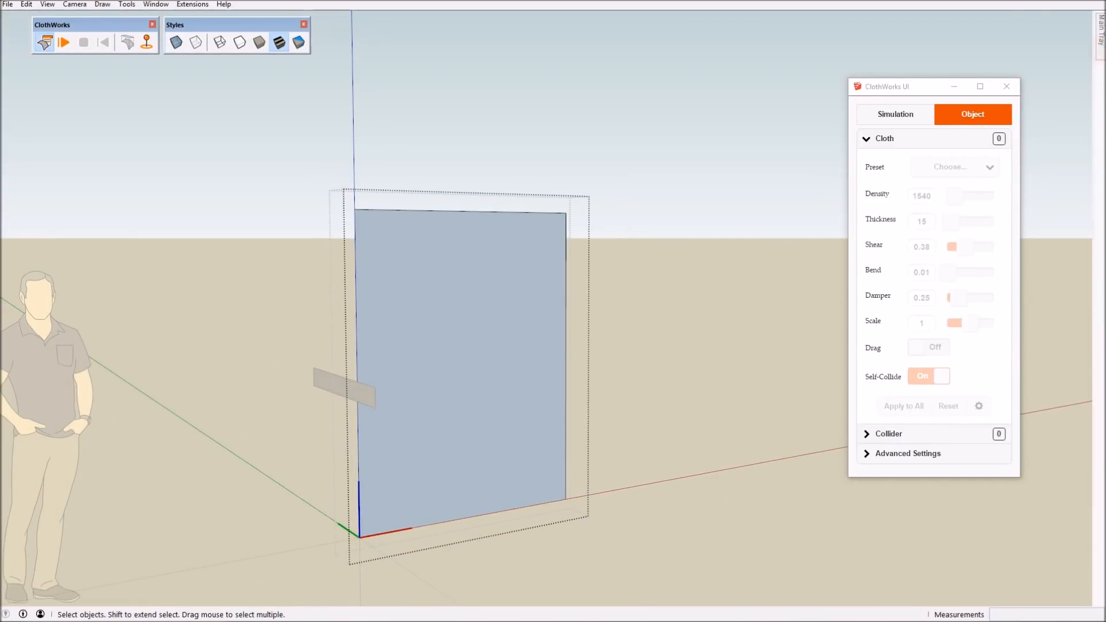
left_click(1056, 225)
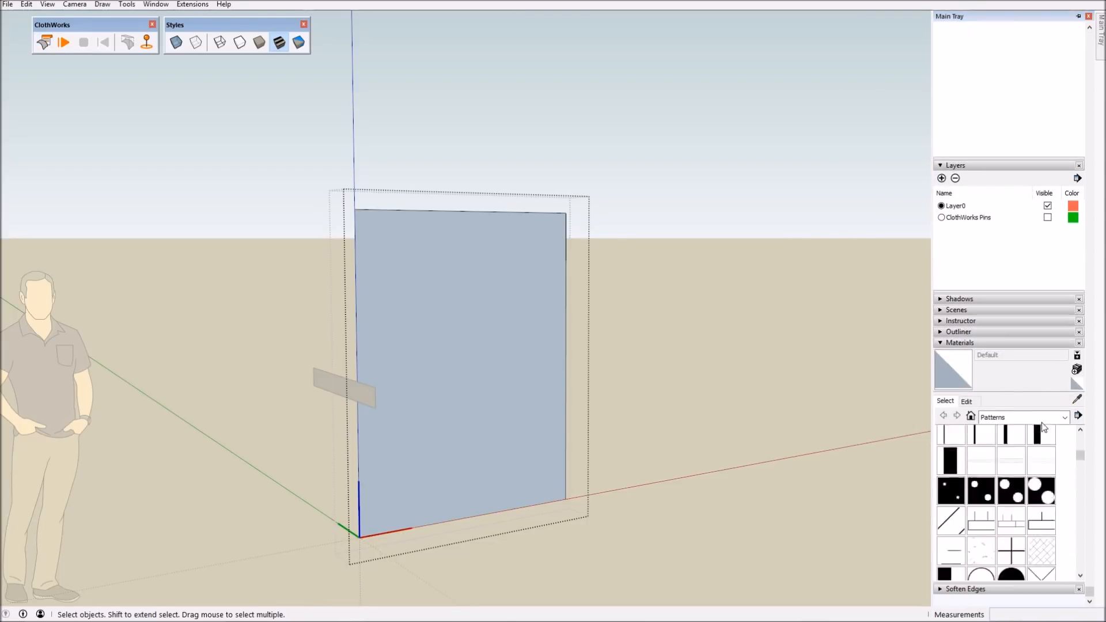
scroll("down", 3)
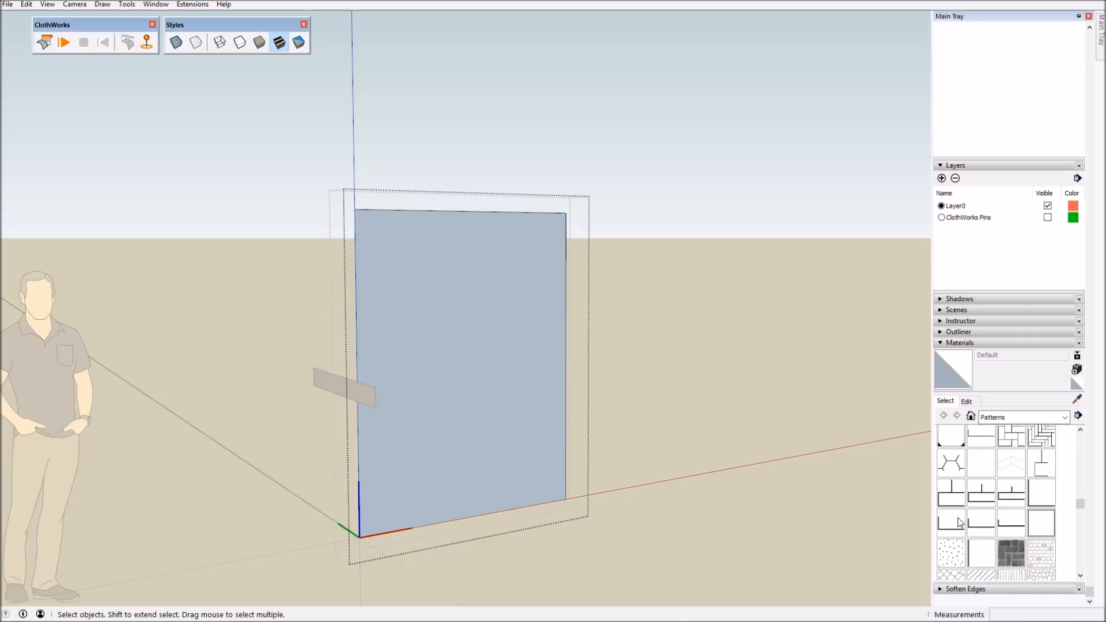
scroll("down", 3)
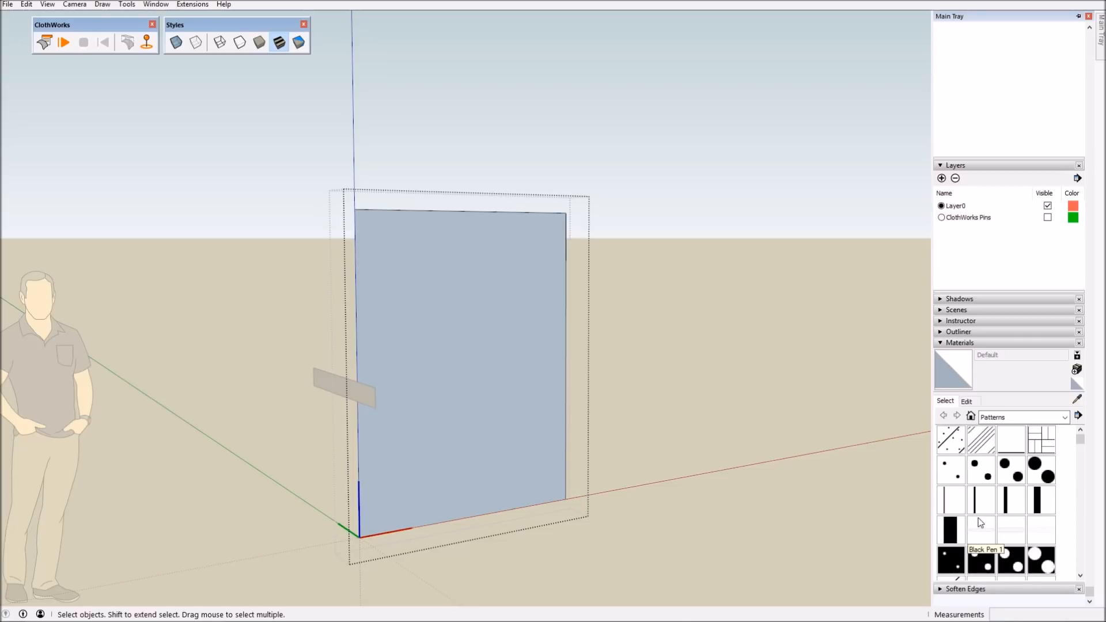
scroll("down", 3)
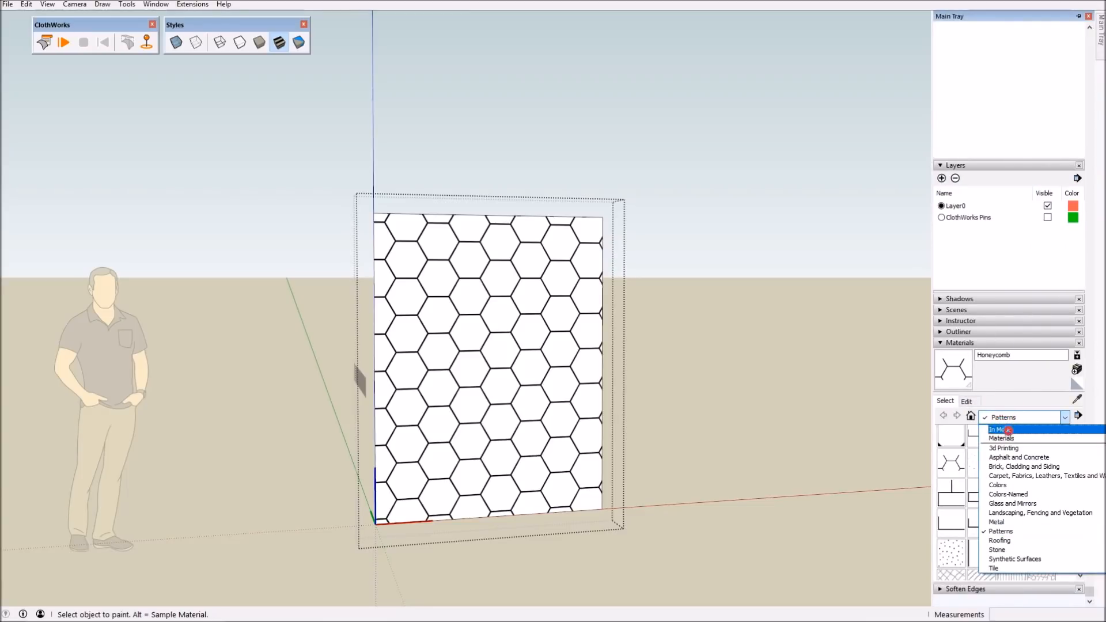
- Return to the materials panel and open the Metal collection to pick Aluminum
left_click(965, 401)
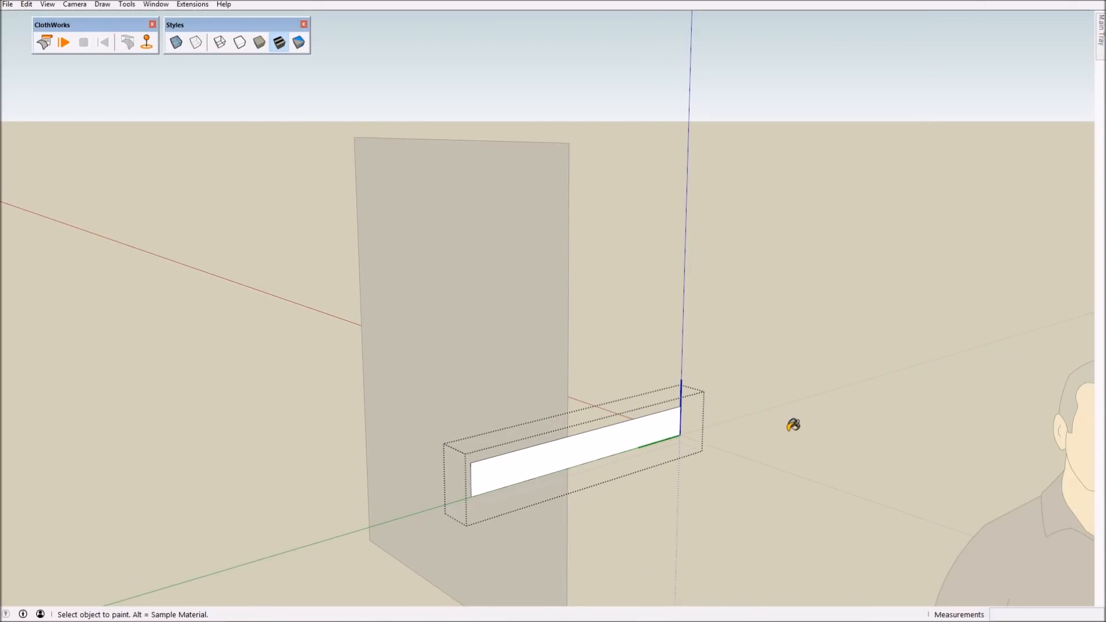
left_click(1091, 16)
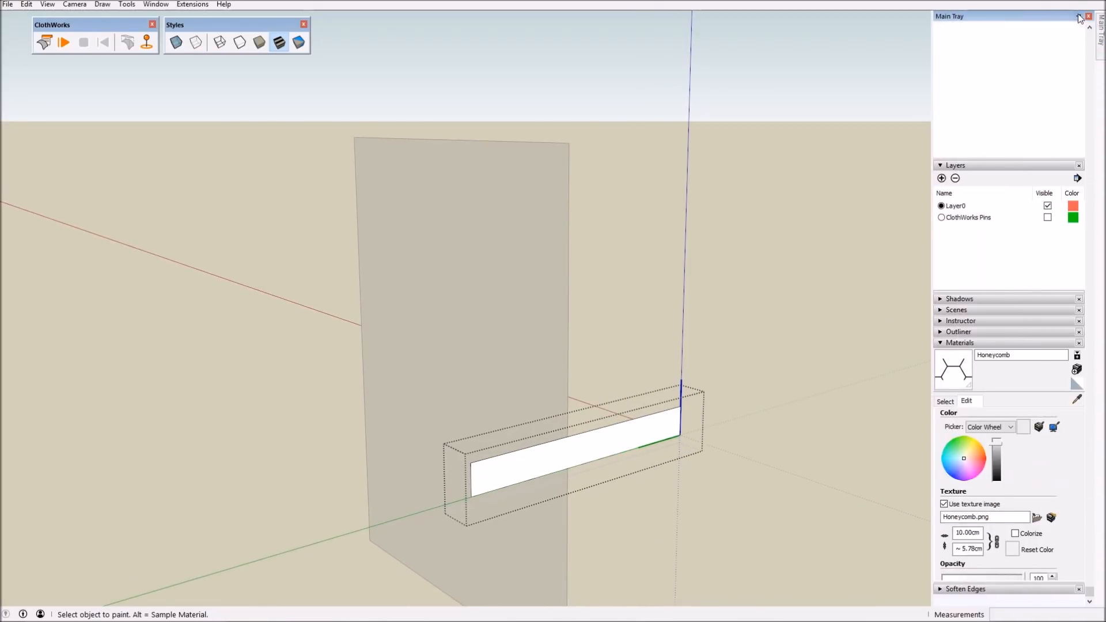
left_click(959, 403)
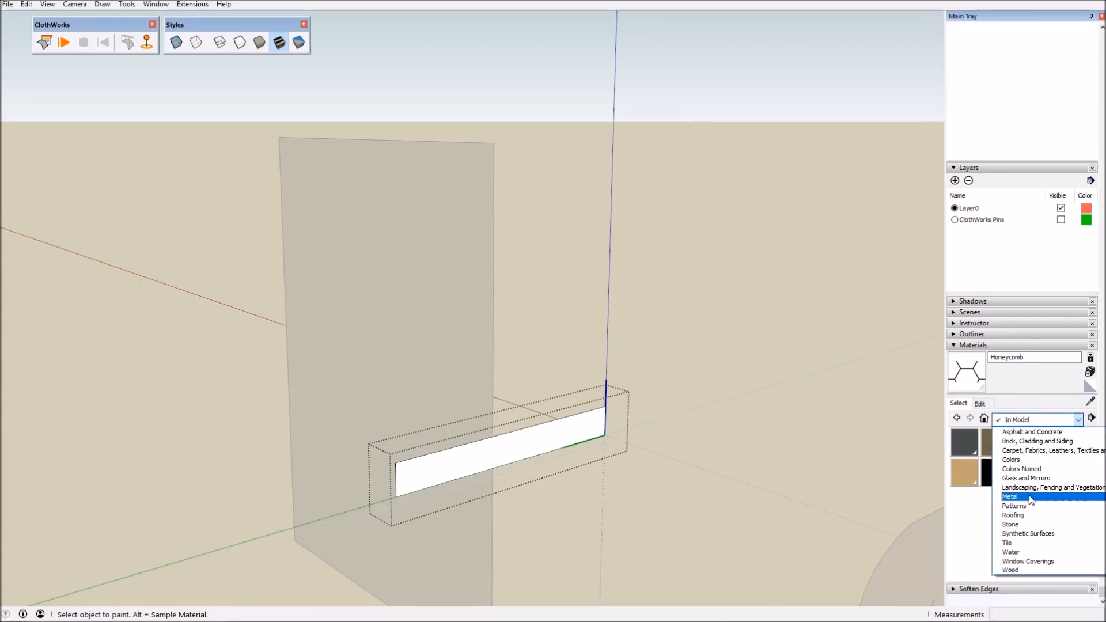
left_click(1014, 505)
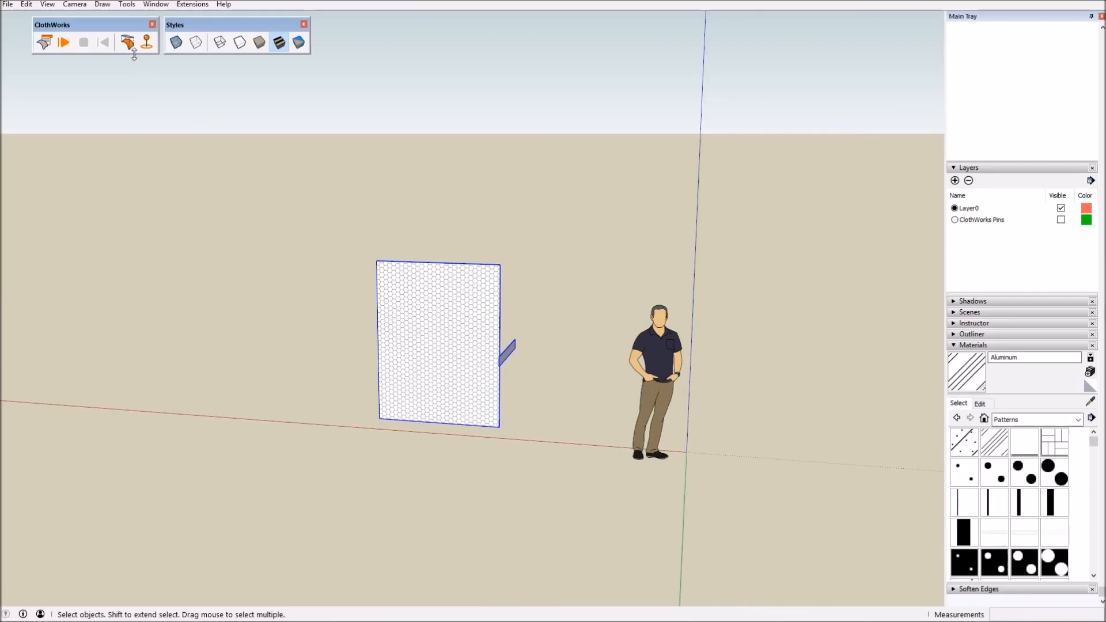
- Redrape the flat honeycomb curtain to preview it, then undrape it again
left_click(128, 41)
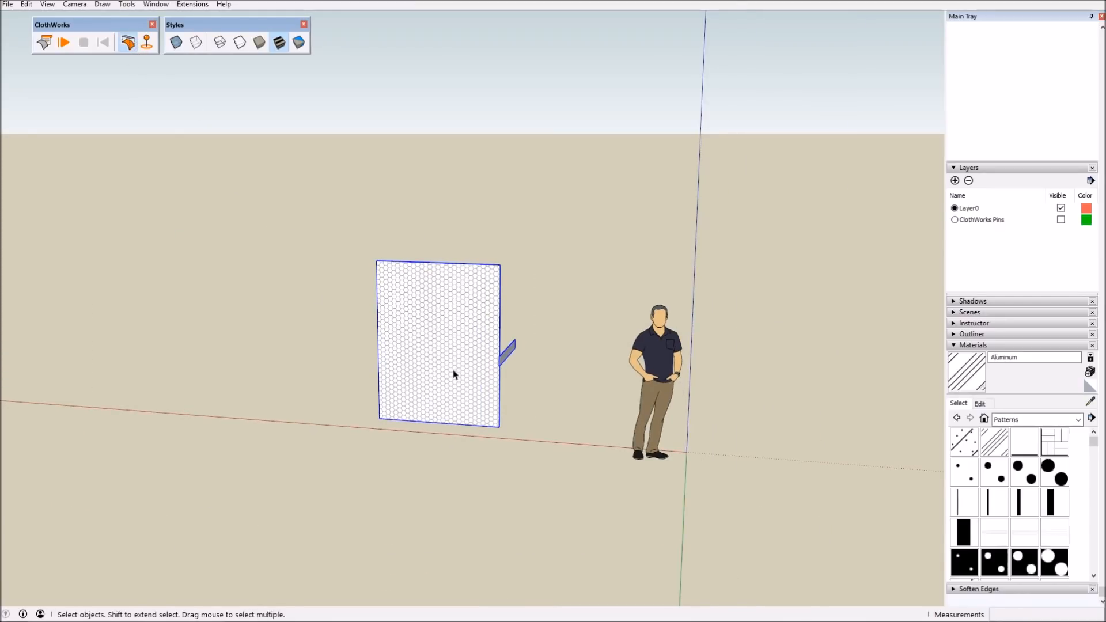
left_click(62, 42)
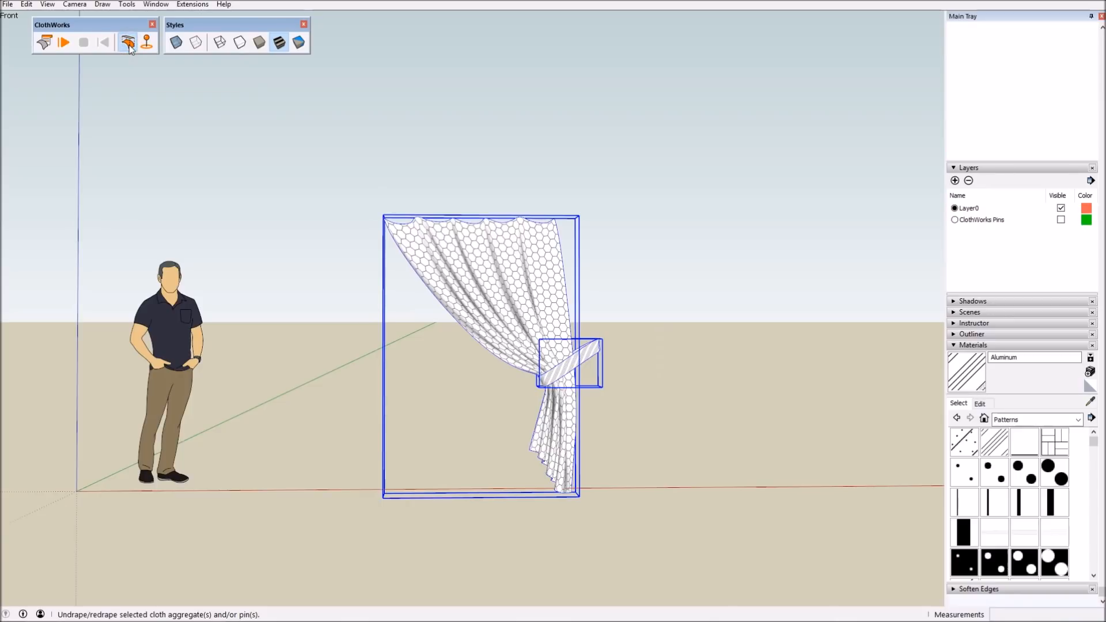
left_click(127, 42)
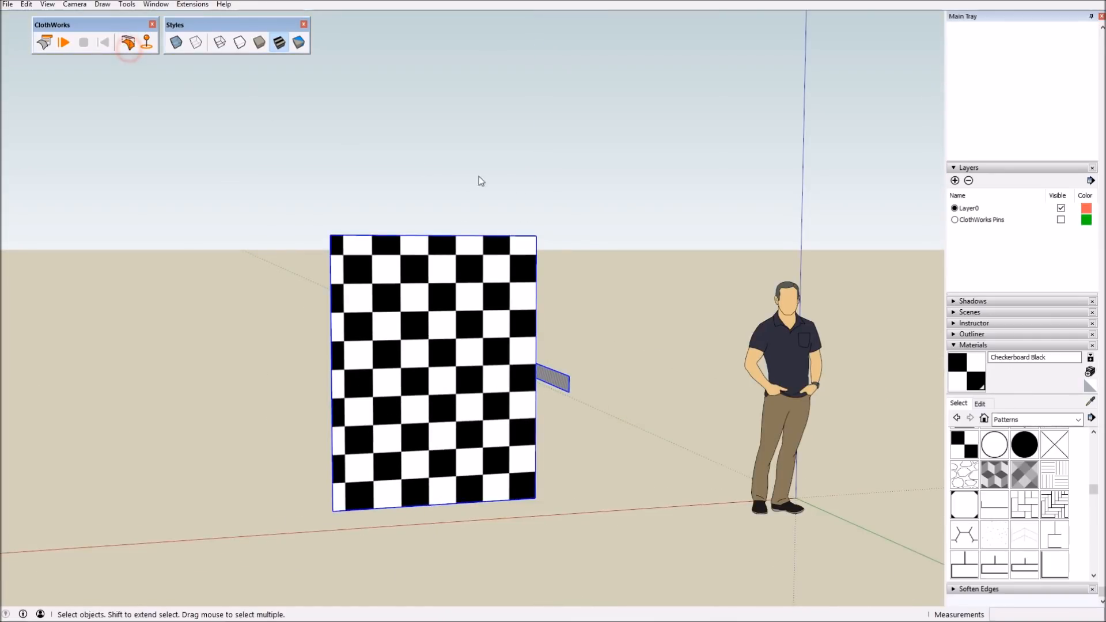
- Redrape the Checkerboard Black curtain around the metal tie-back strip
left_click(64, 42)
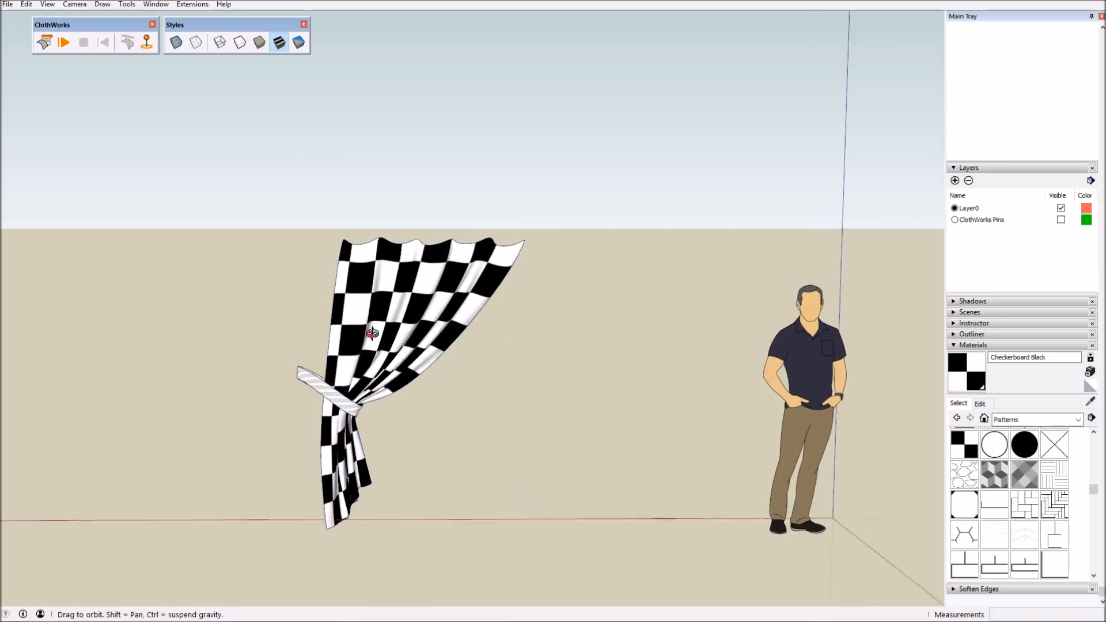